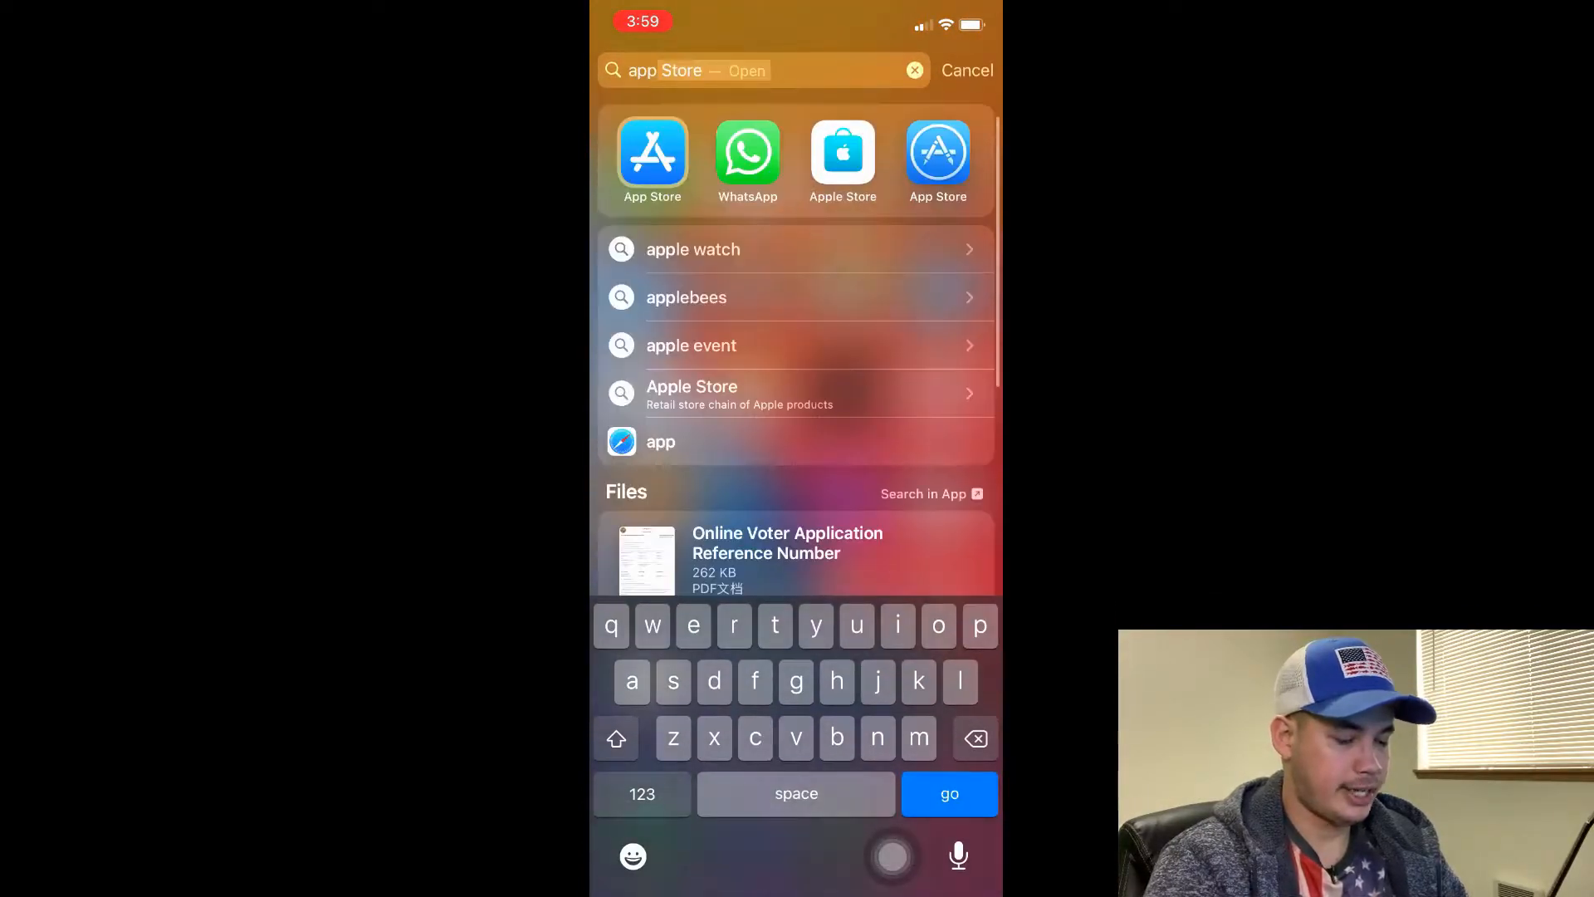
Step: Search the App Store for the Documents by Readdle app
{"action": "left_click", "coordinate": [650, 154]}
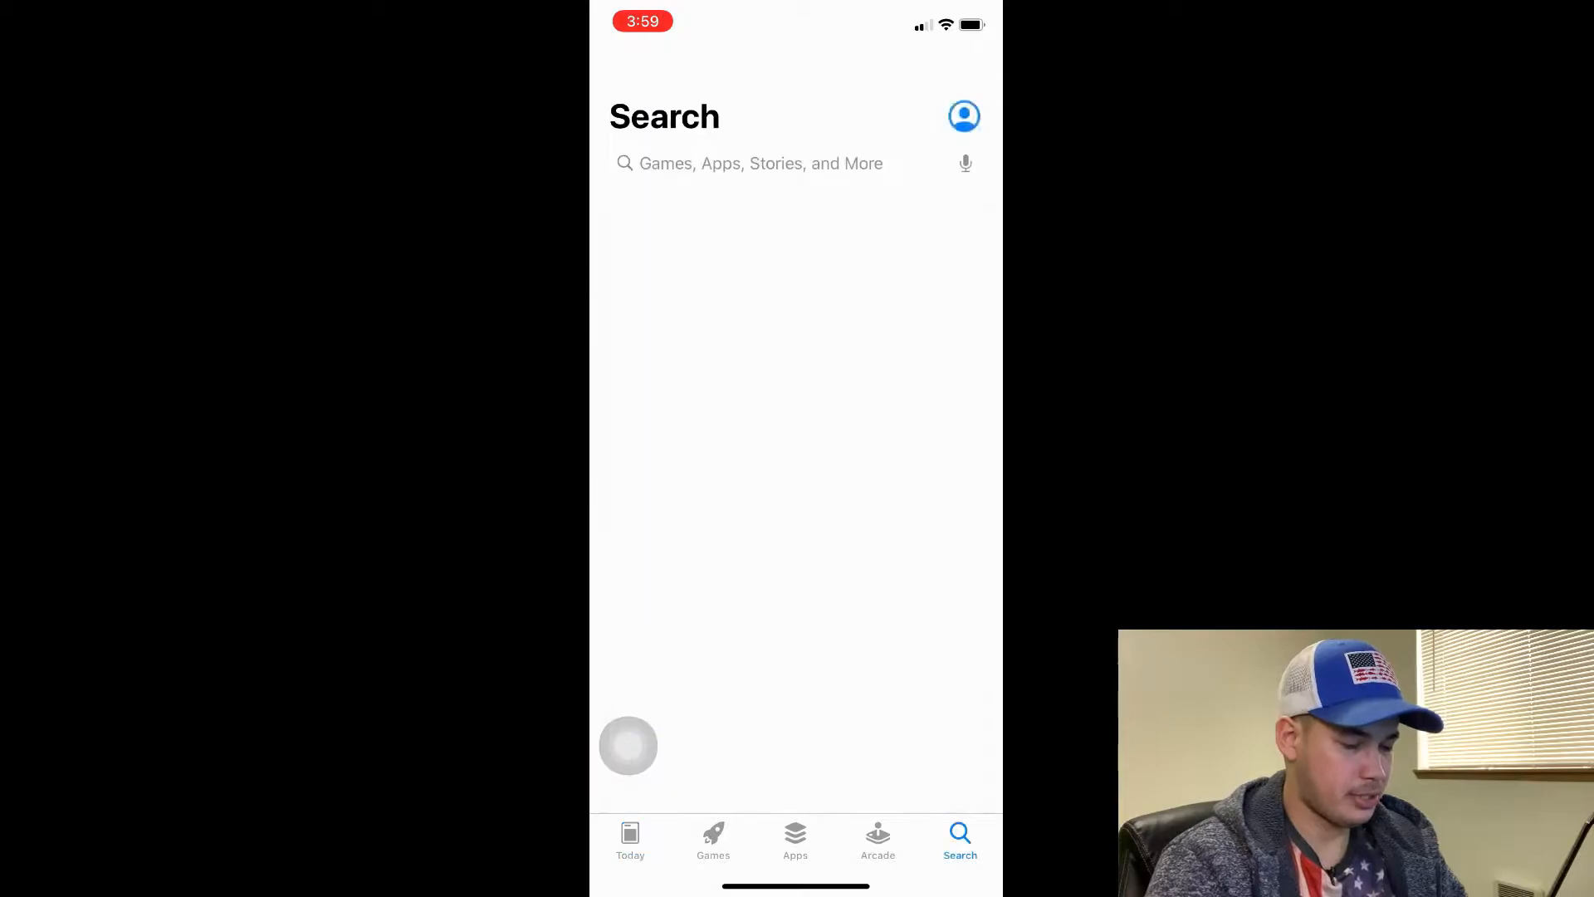
{"action": "type", "text": "documen"}
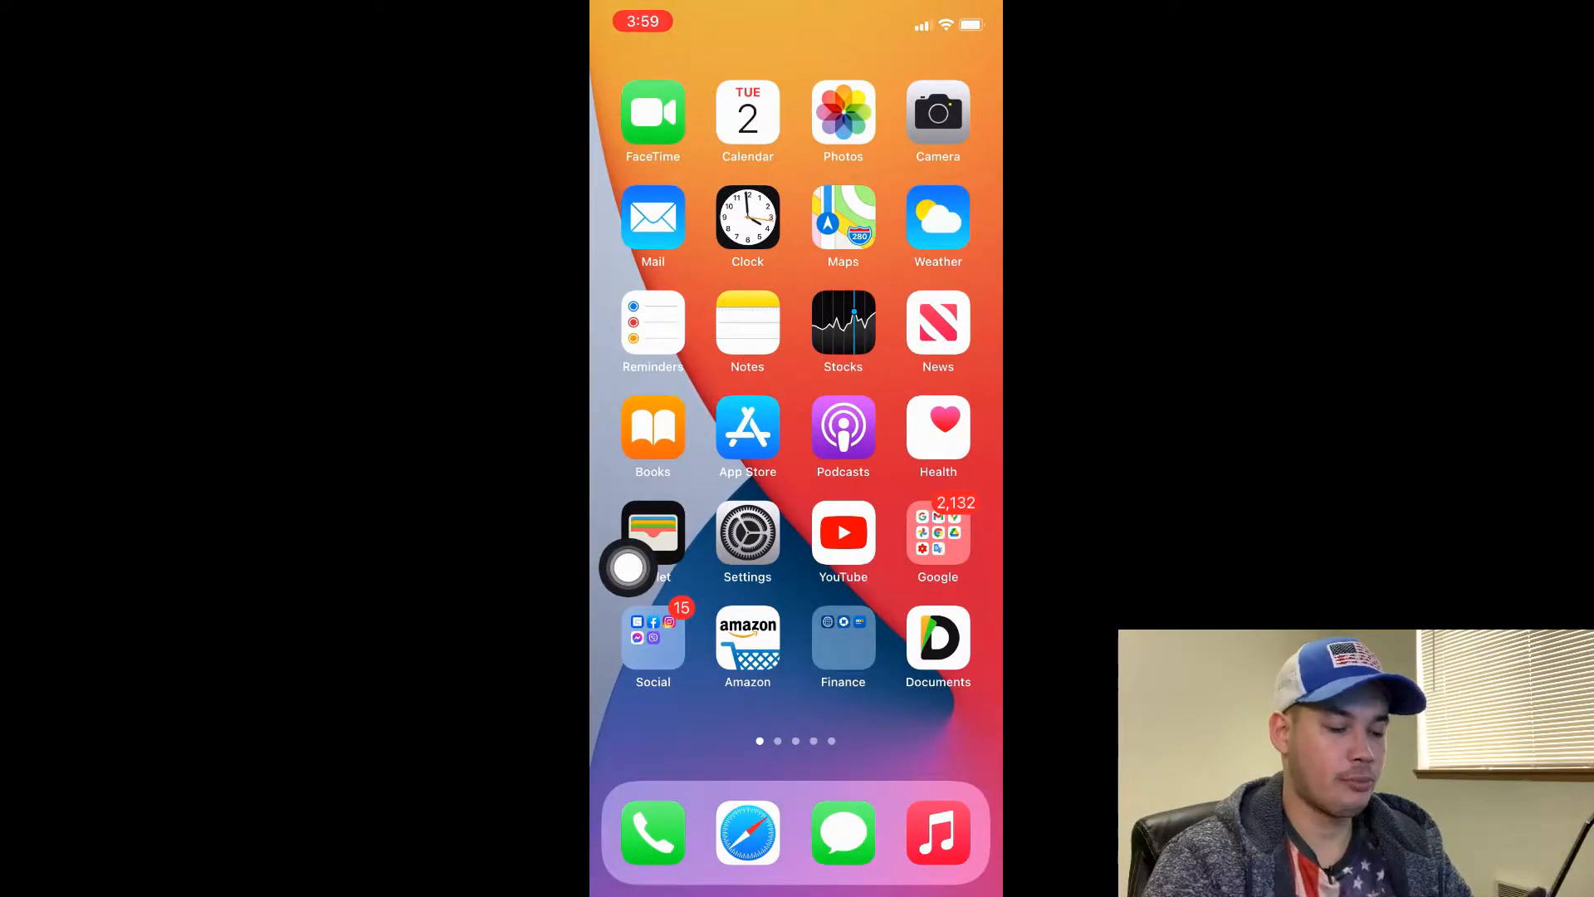
Step: Launch Documents and reach Connect to Computer with its four-digit docstransfer.com code
{"action": "left_click", "coordinate": [936, 637]}
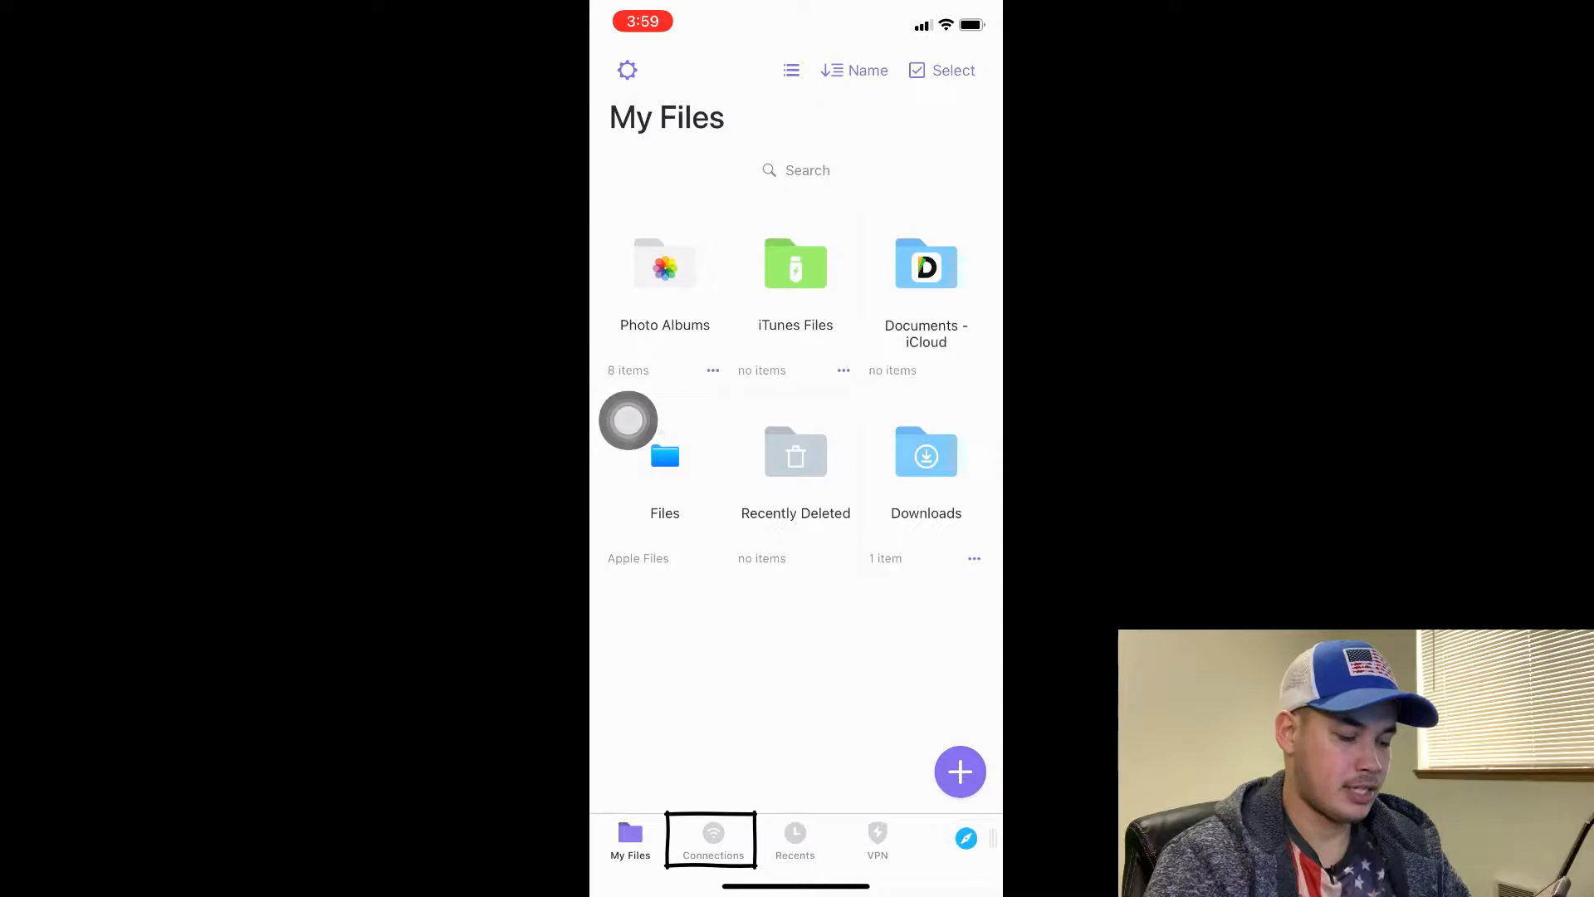
{"action": "left_click", "coordinate": [713, 839]}
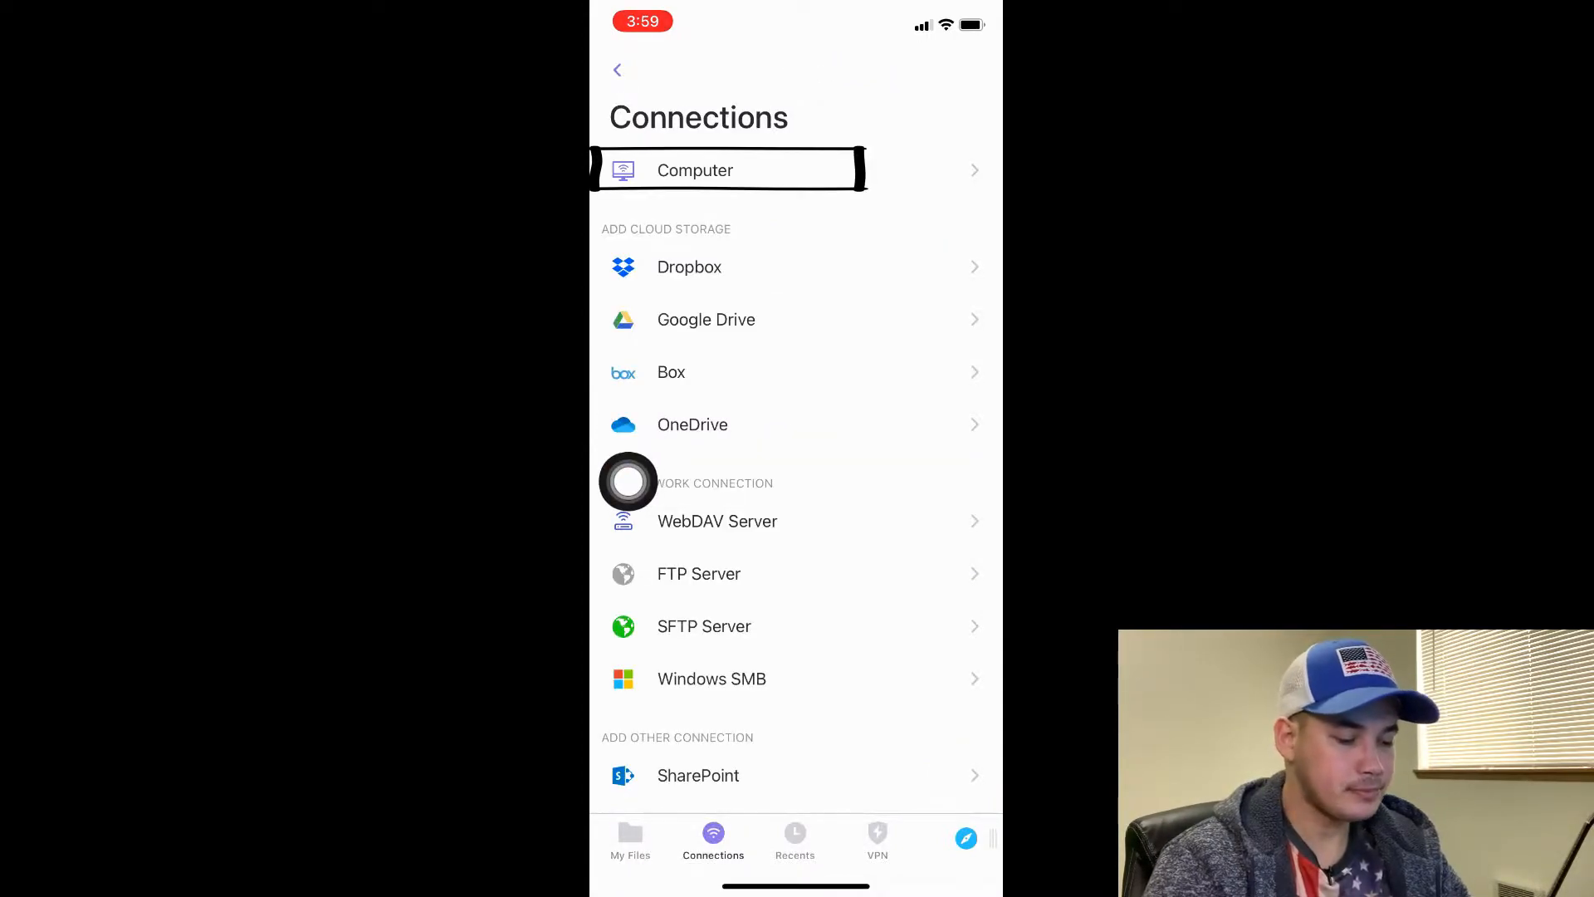
{"action": "left_click", "coordinate": [727, 169]}
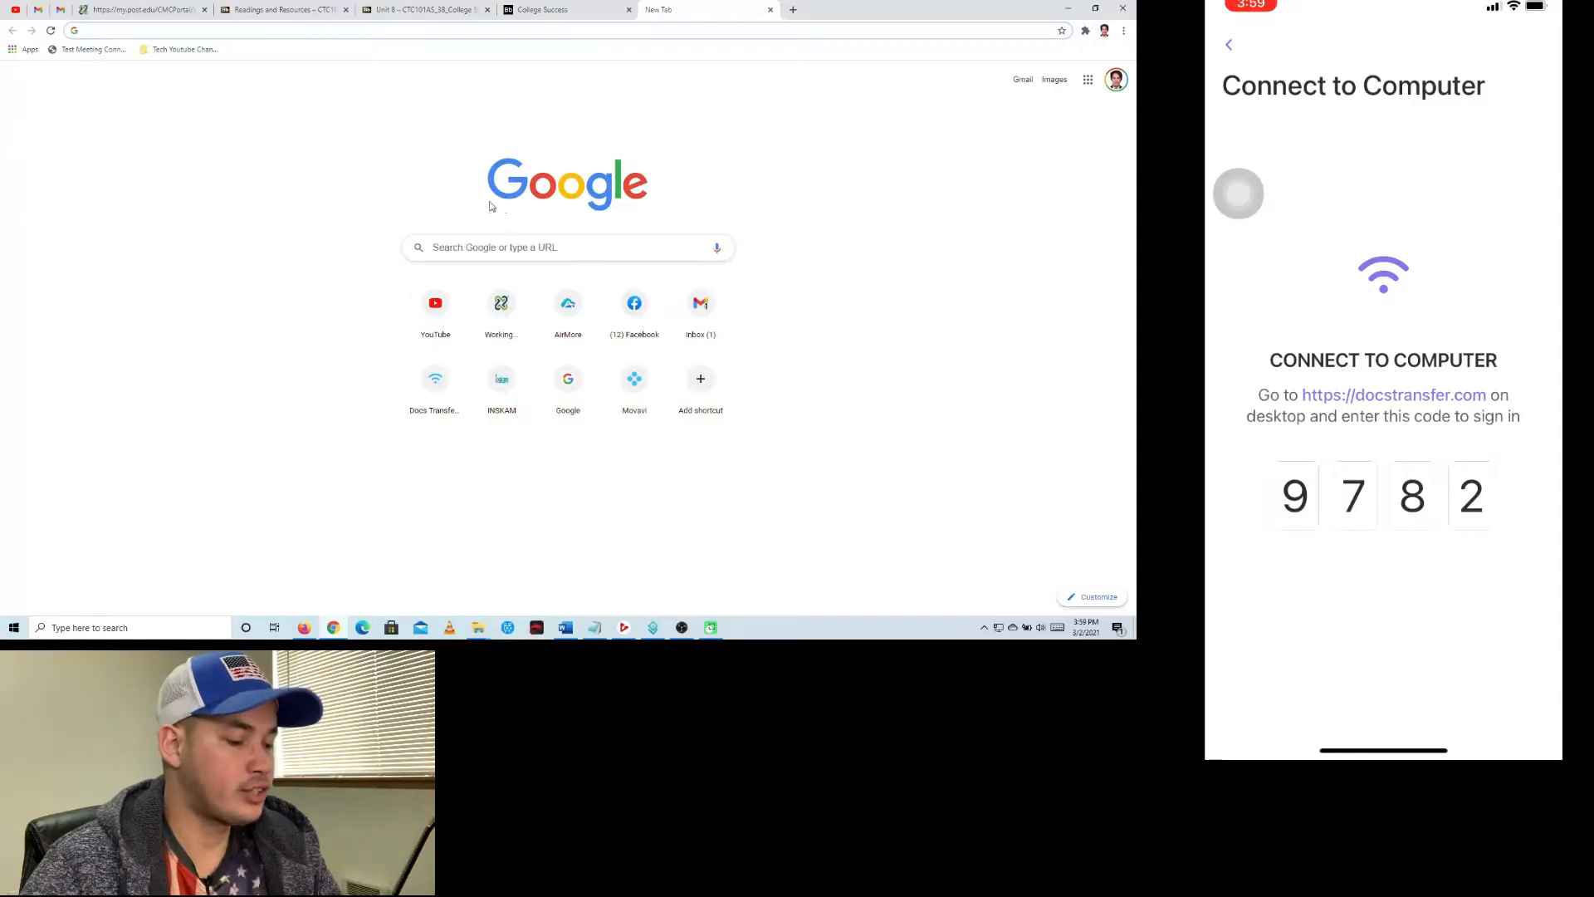
Step: Load docstransfer.com in Chrome and enter the phone's verification code to link it
{"action": "left_click", "coordinate": [87, 30]}
{"action": "type", "text": "doc"}
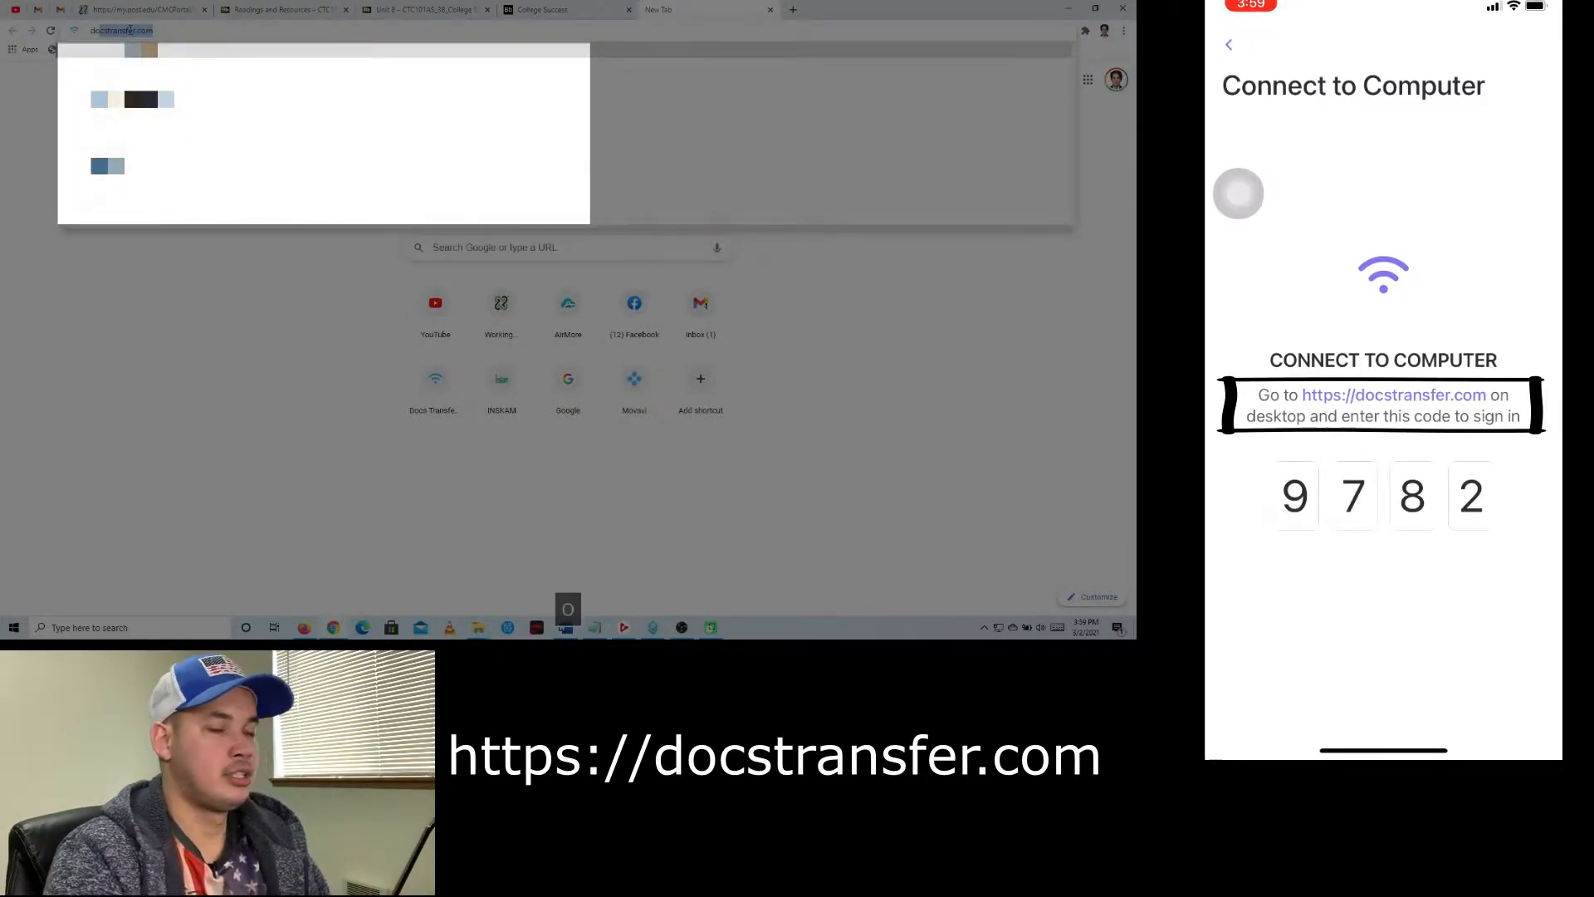
{"action": "key", "text": "Return"}
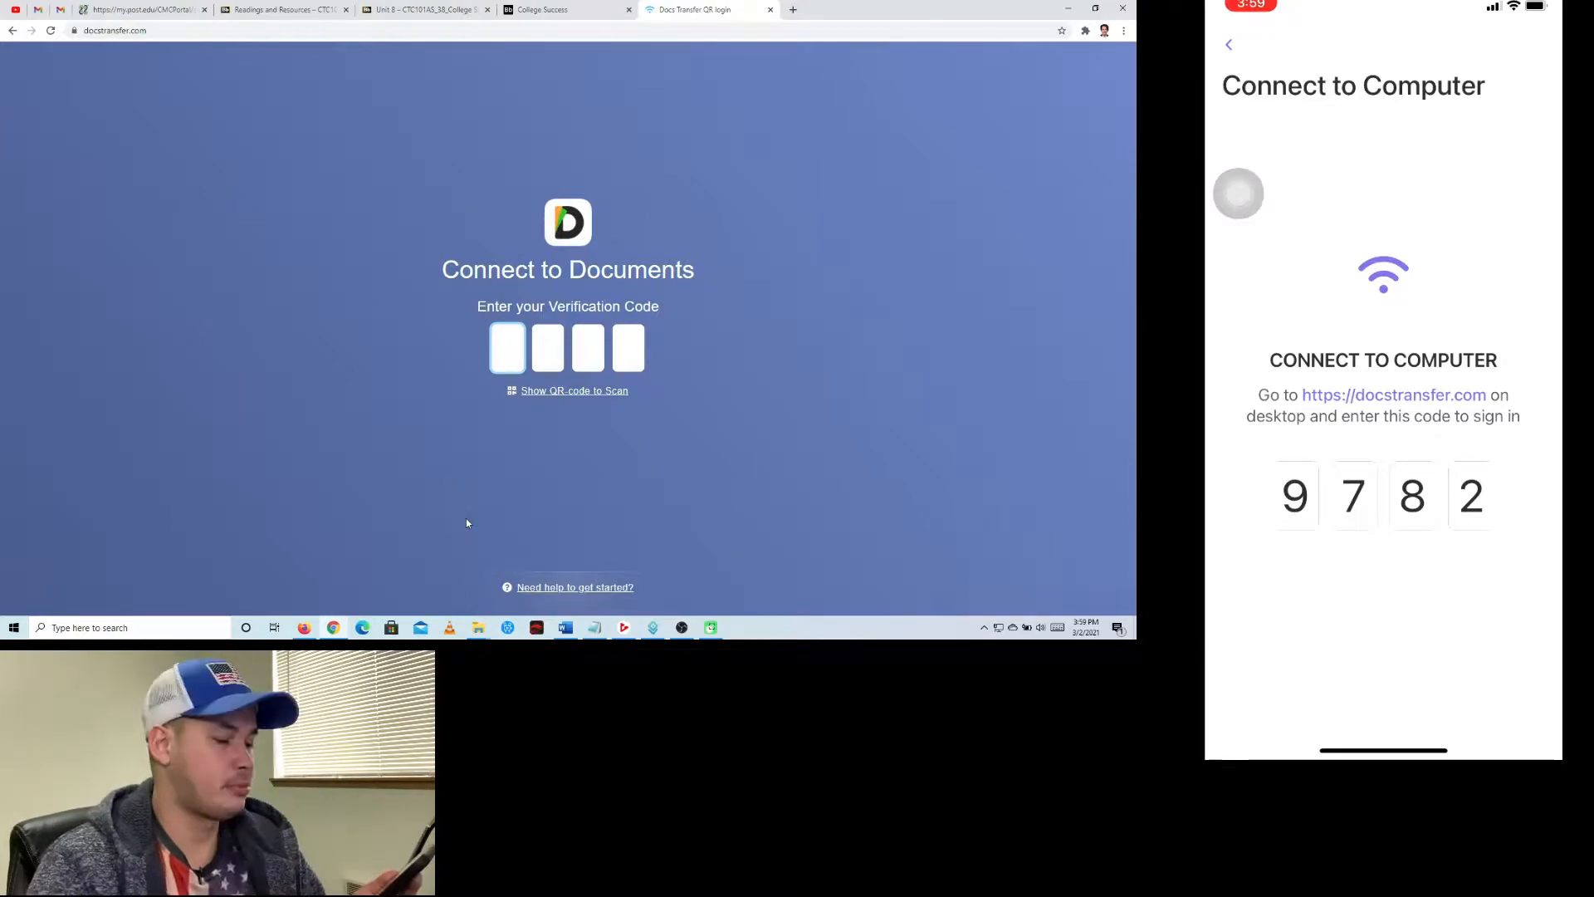
{"action": "left_click", "coordinate": [508, 347]}
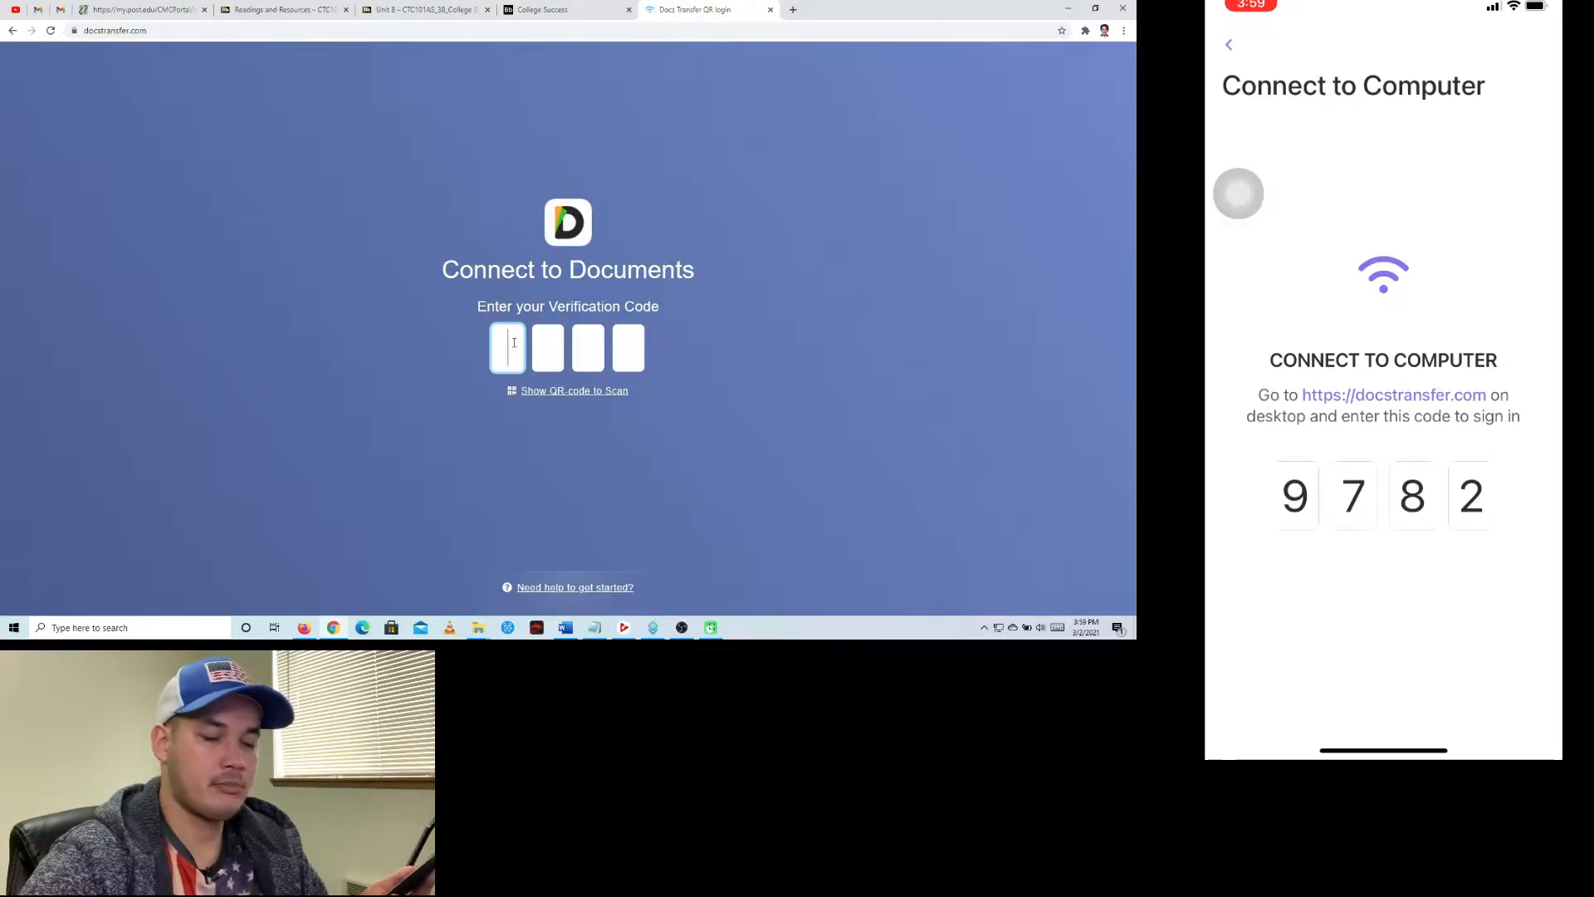
{"action": "type", "text": "97"}
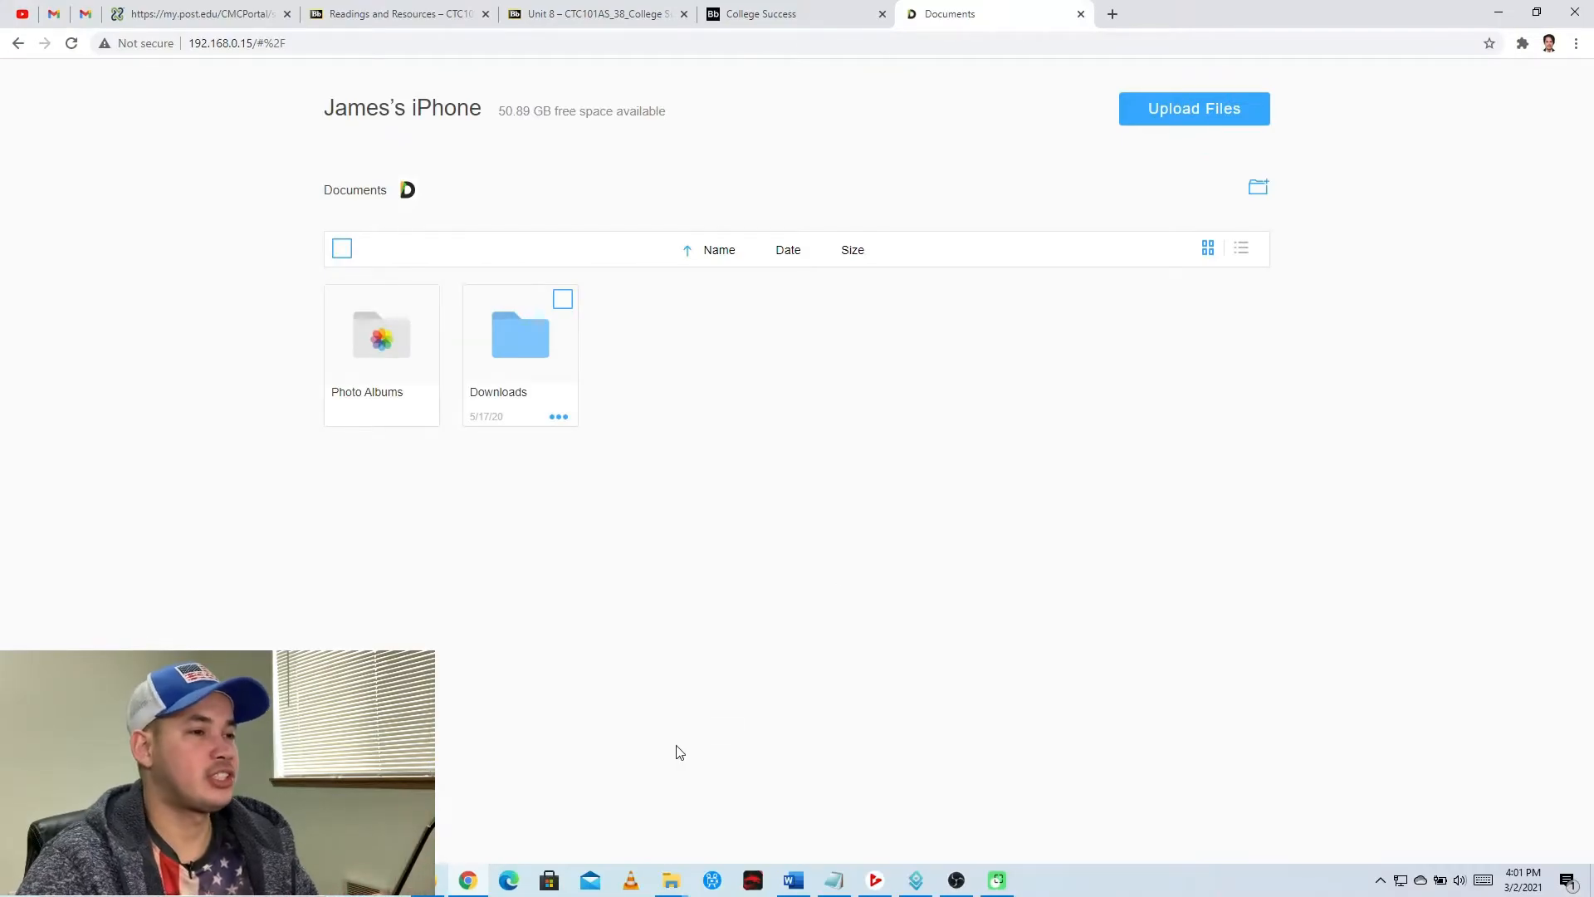
{"action": "mouse_move", "coordinate": [669, 880]}
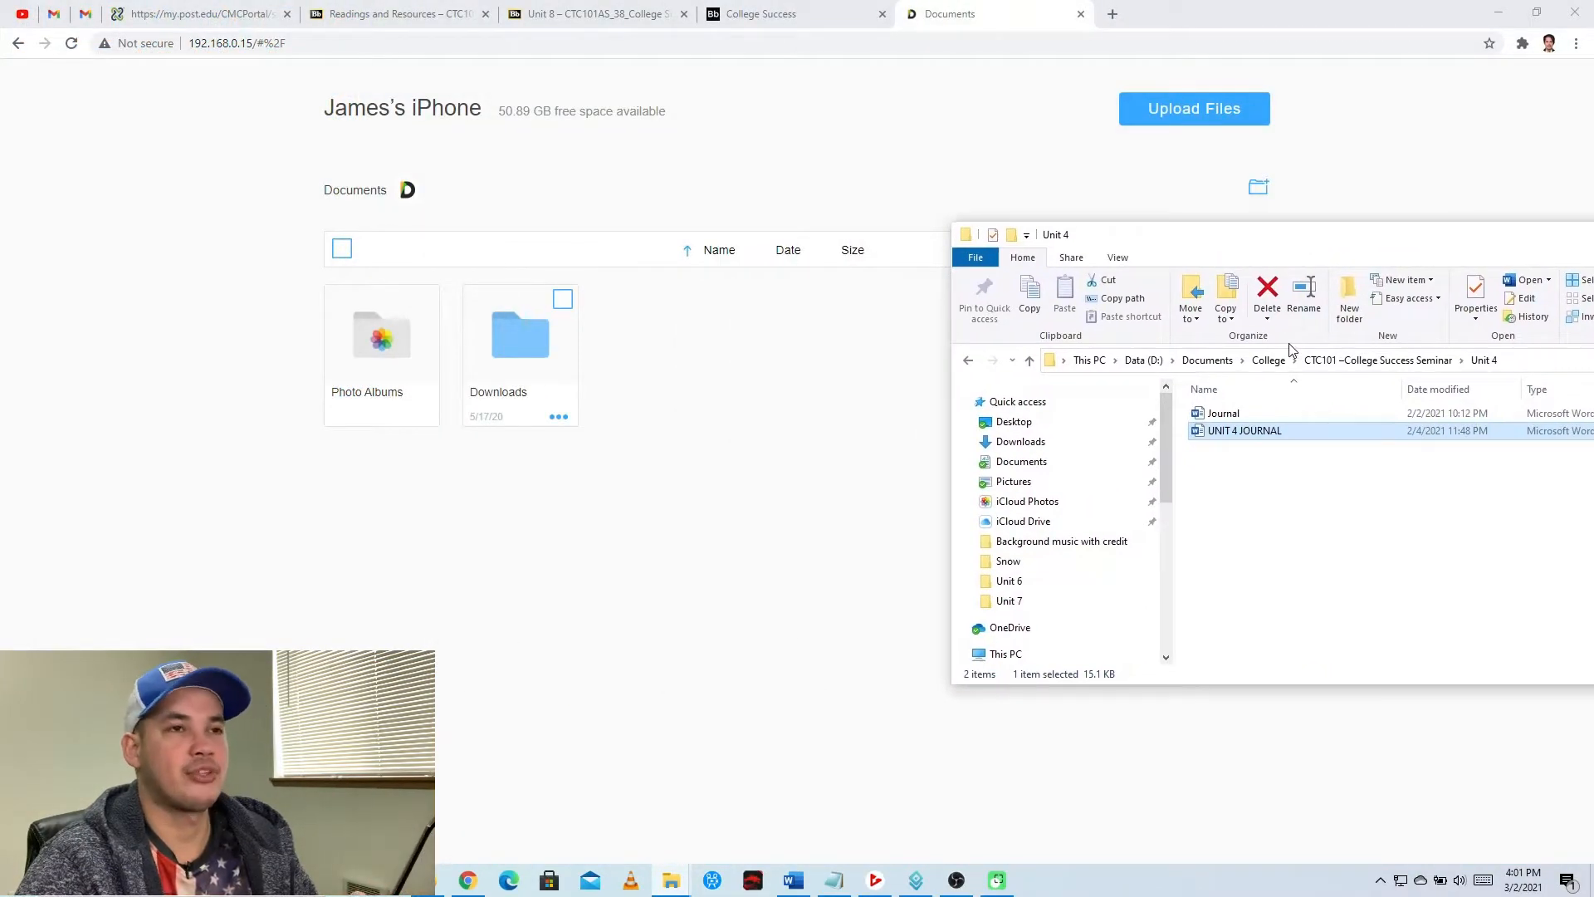
{"action": "mouse_move", "coordinate": [1260, 447]}
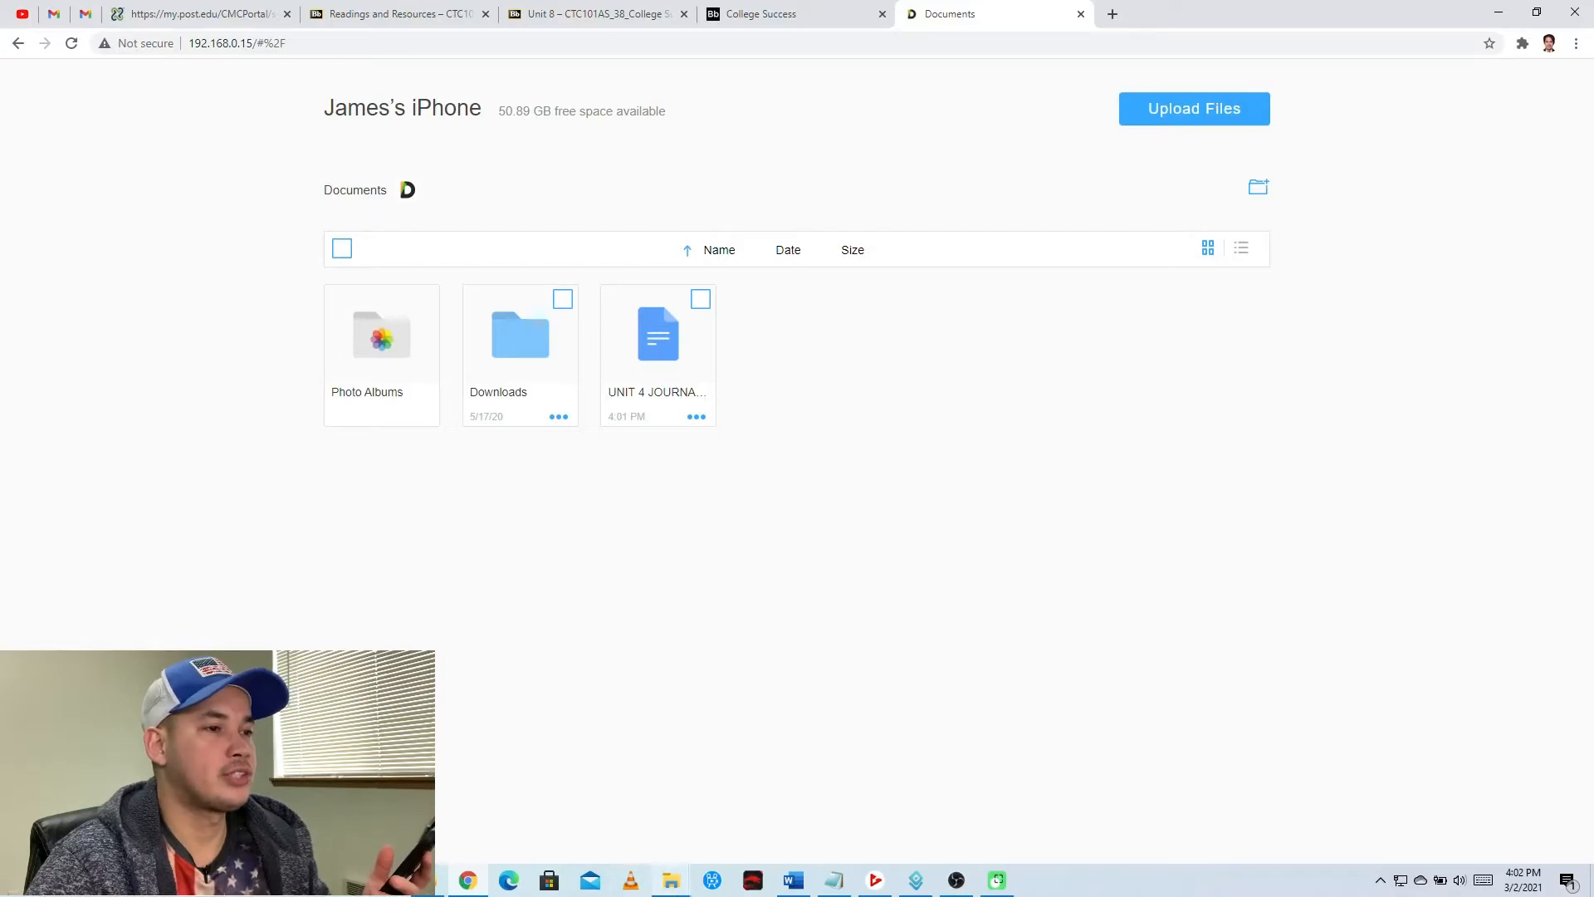
Step: Upload the screen recording video from the PC after the UNIT 4 JOURNAL document
{"action": "left_click", "coordinate": [669, 880]}
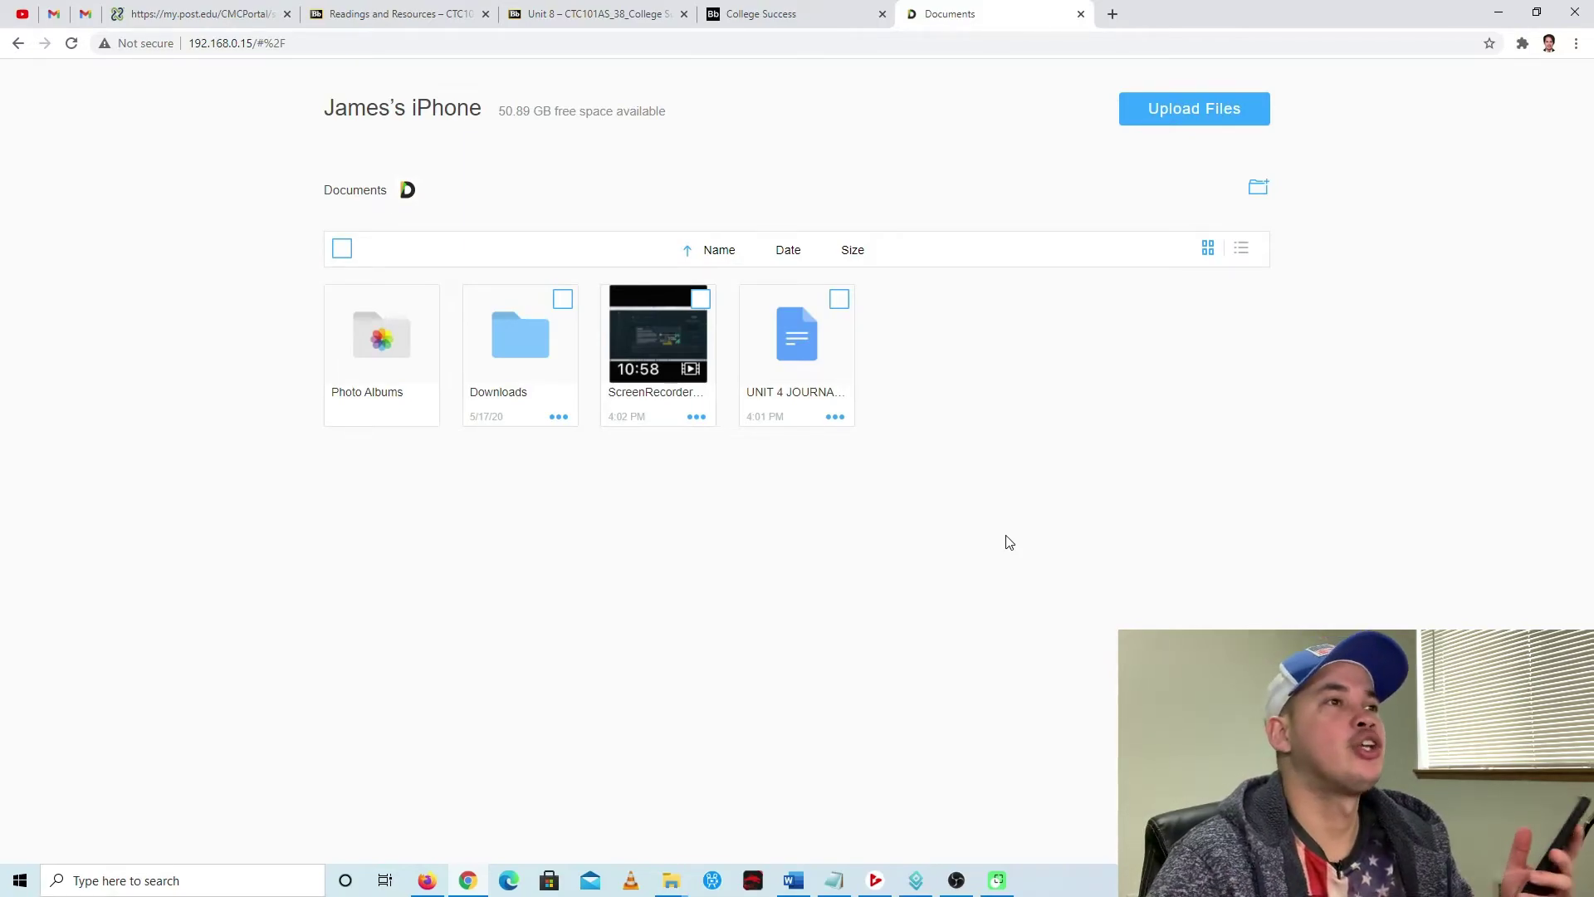
{"action": "left_click", "coordinate": [696, 415]}
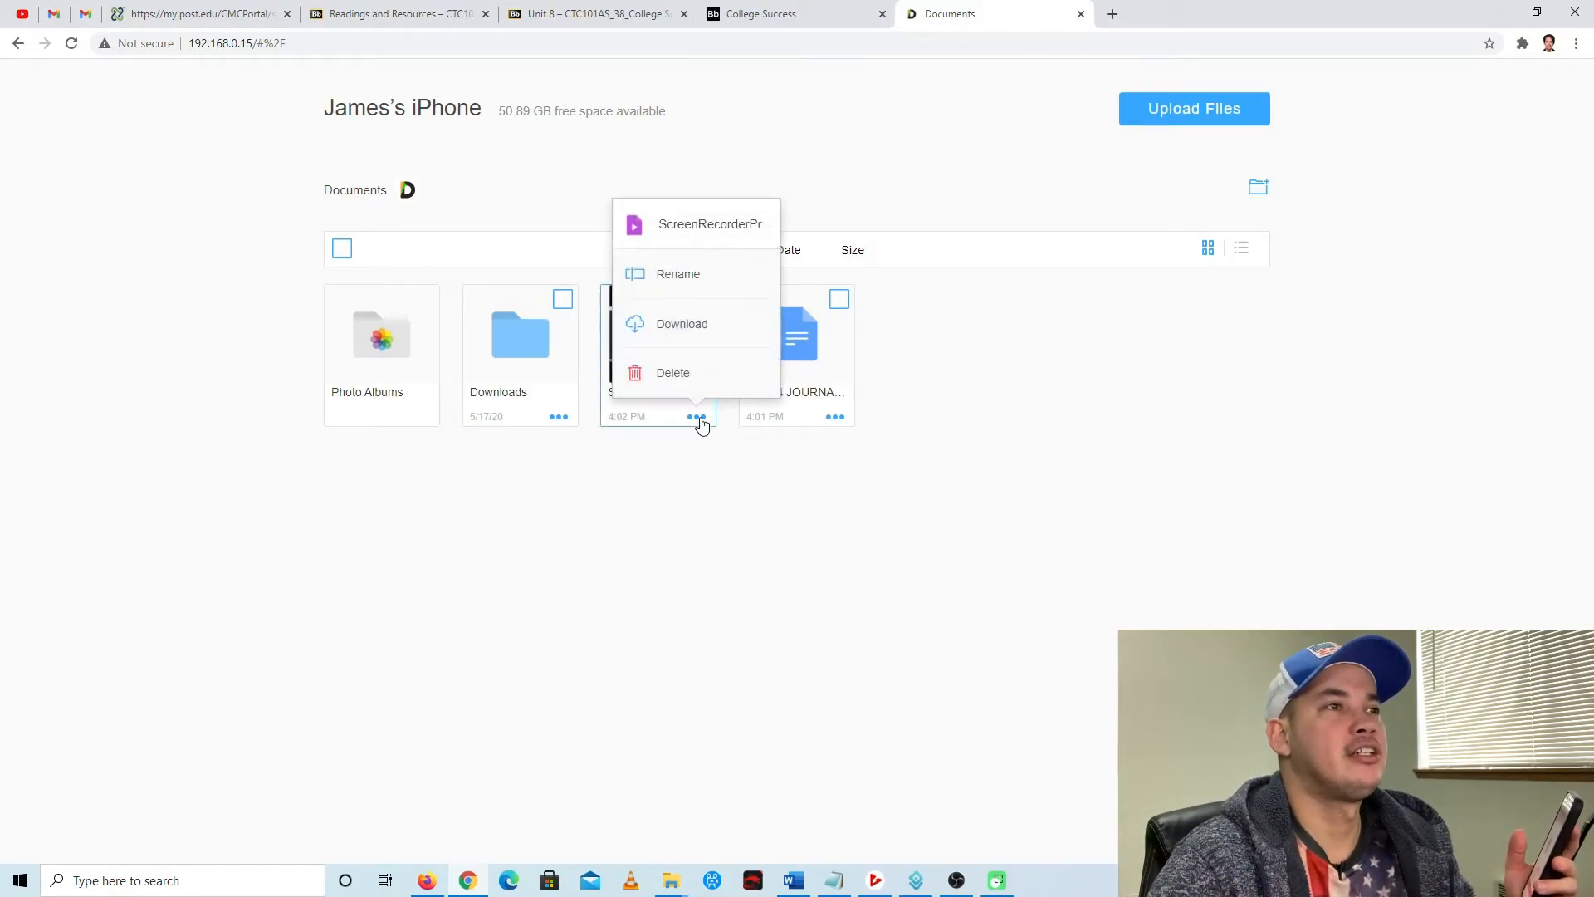
{"action": "mouse_move", "coordinate": [712, 340]}
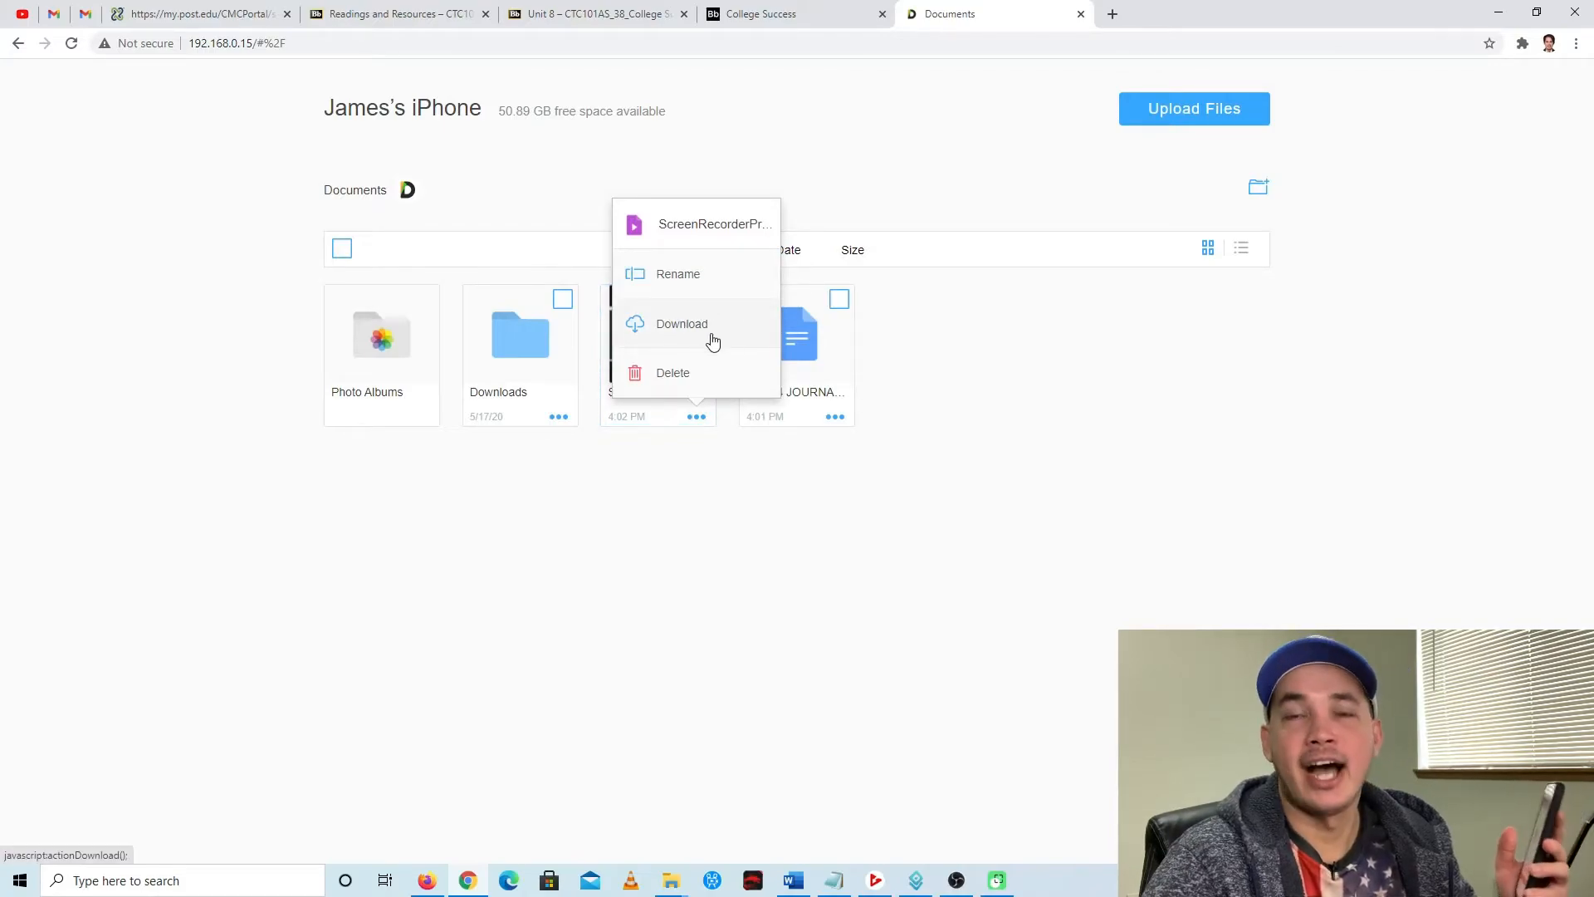
{"action": "mouse_move", "coordinate": [775, 363]}
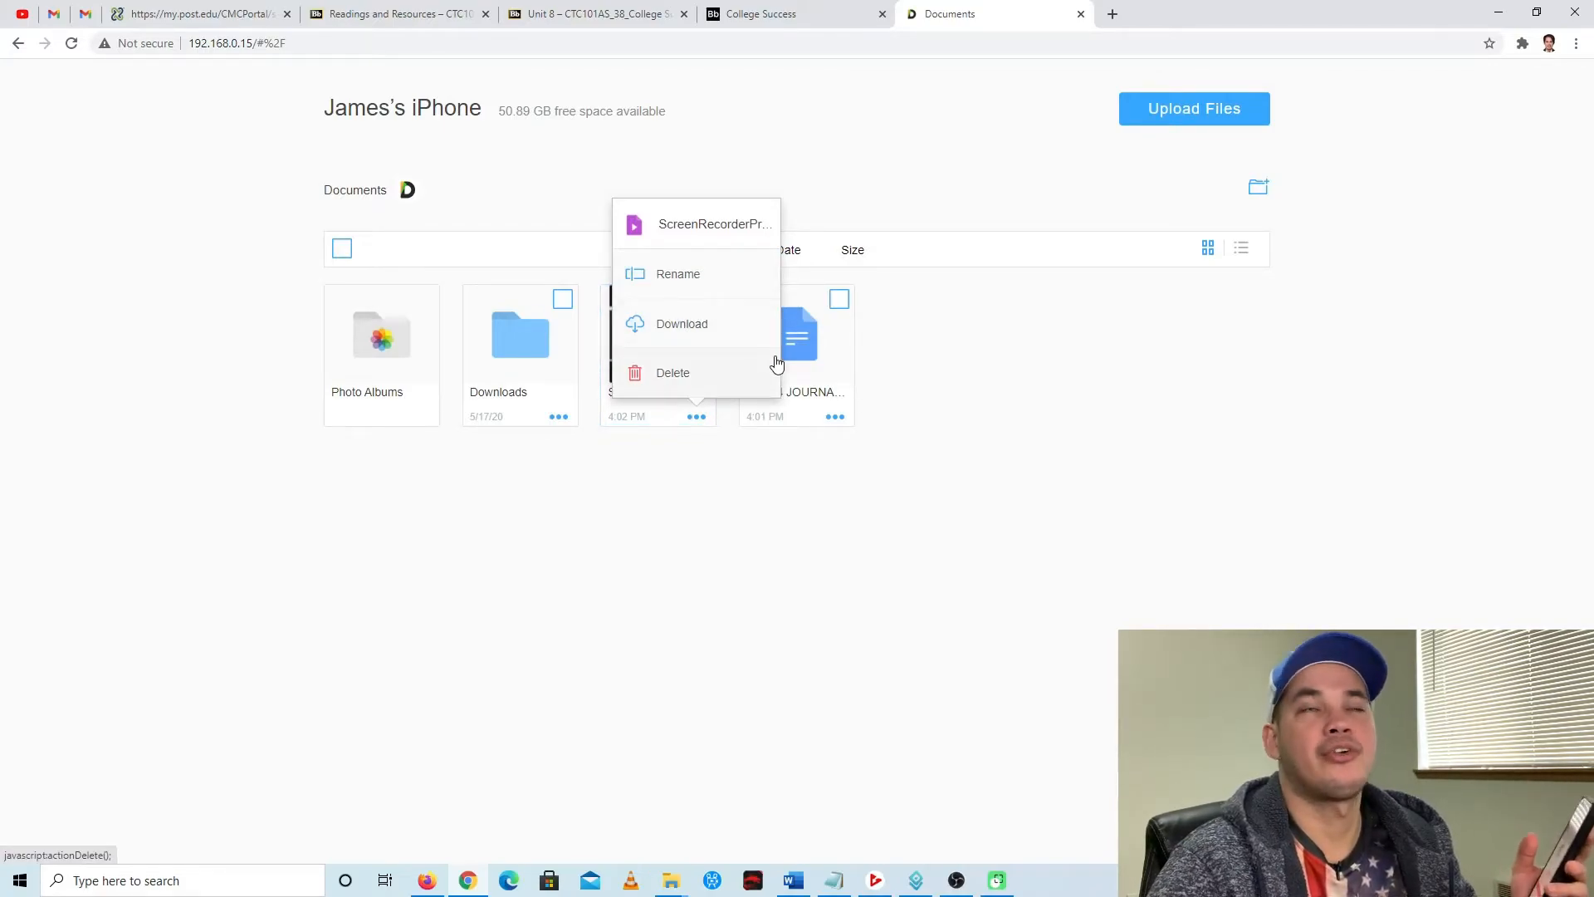
{"action": "left_click", "coordinate": [659, 508]}
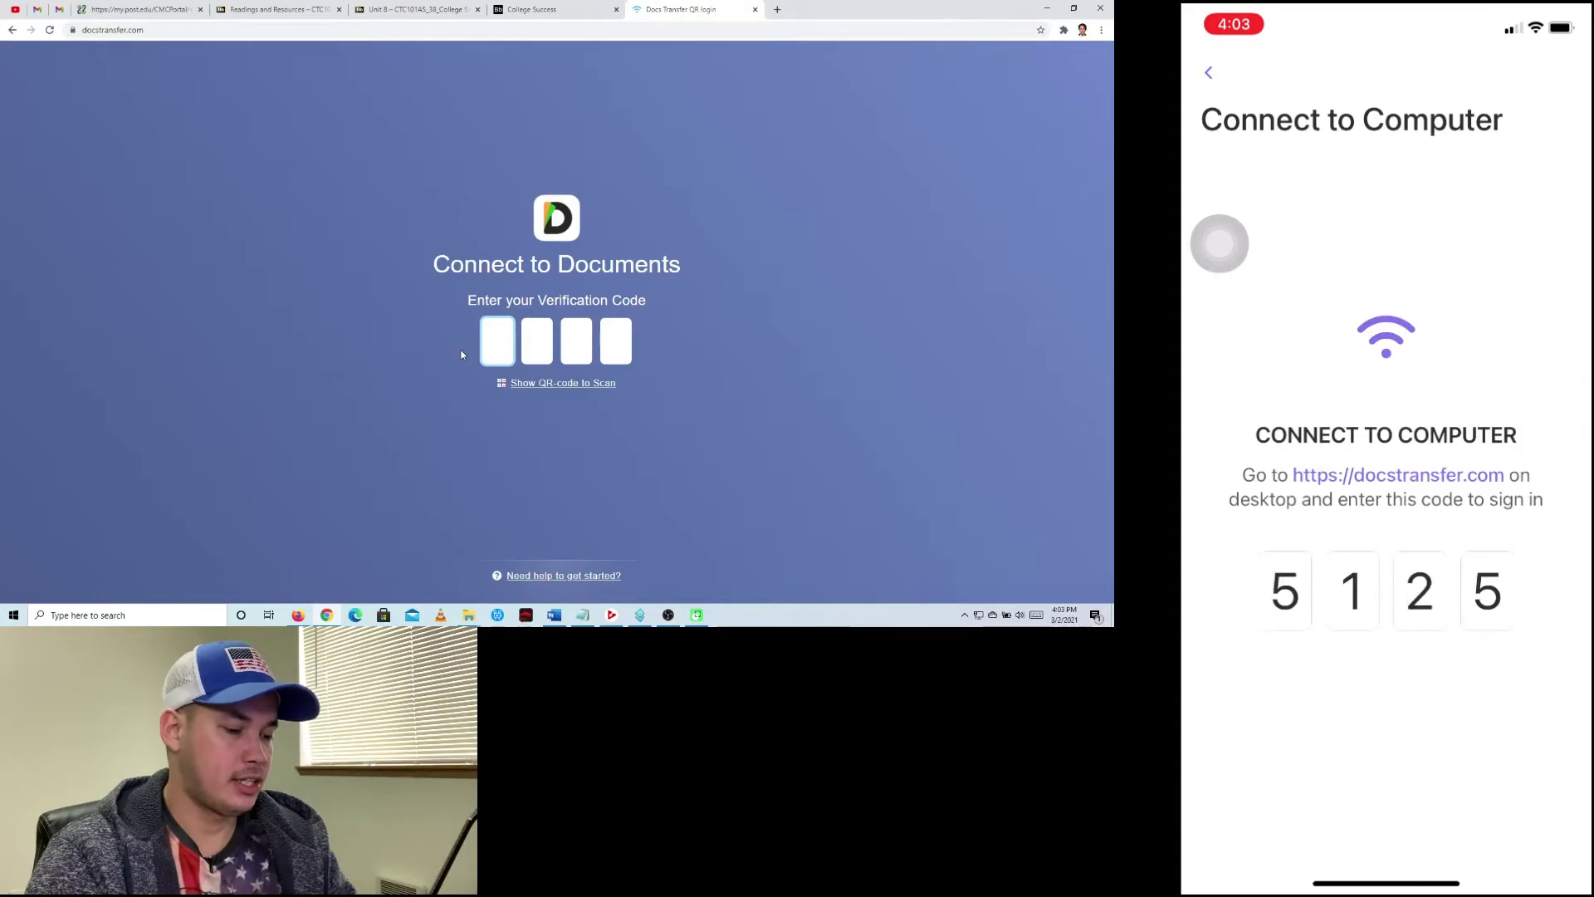
Step: Go to My Files on the phone and view the transferred UNIT 4 JOURNAL document
{"action": "left_click", "coordinate": [1207, 71]}
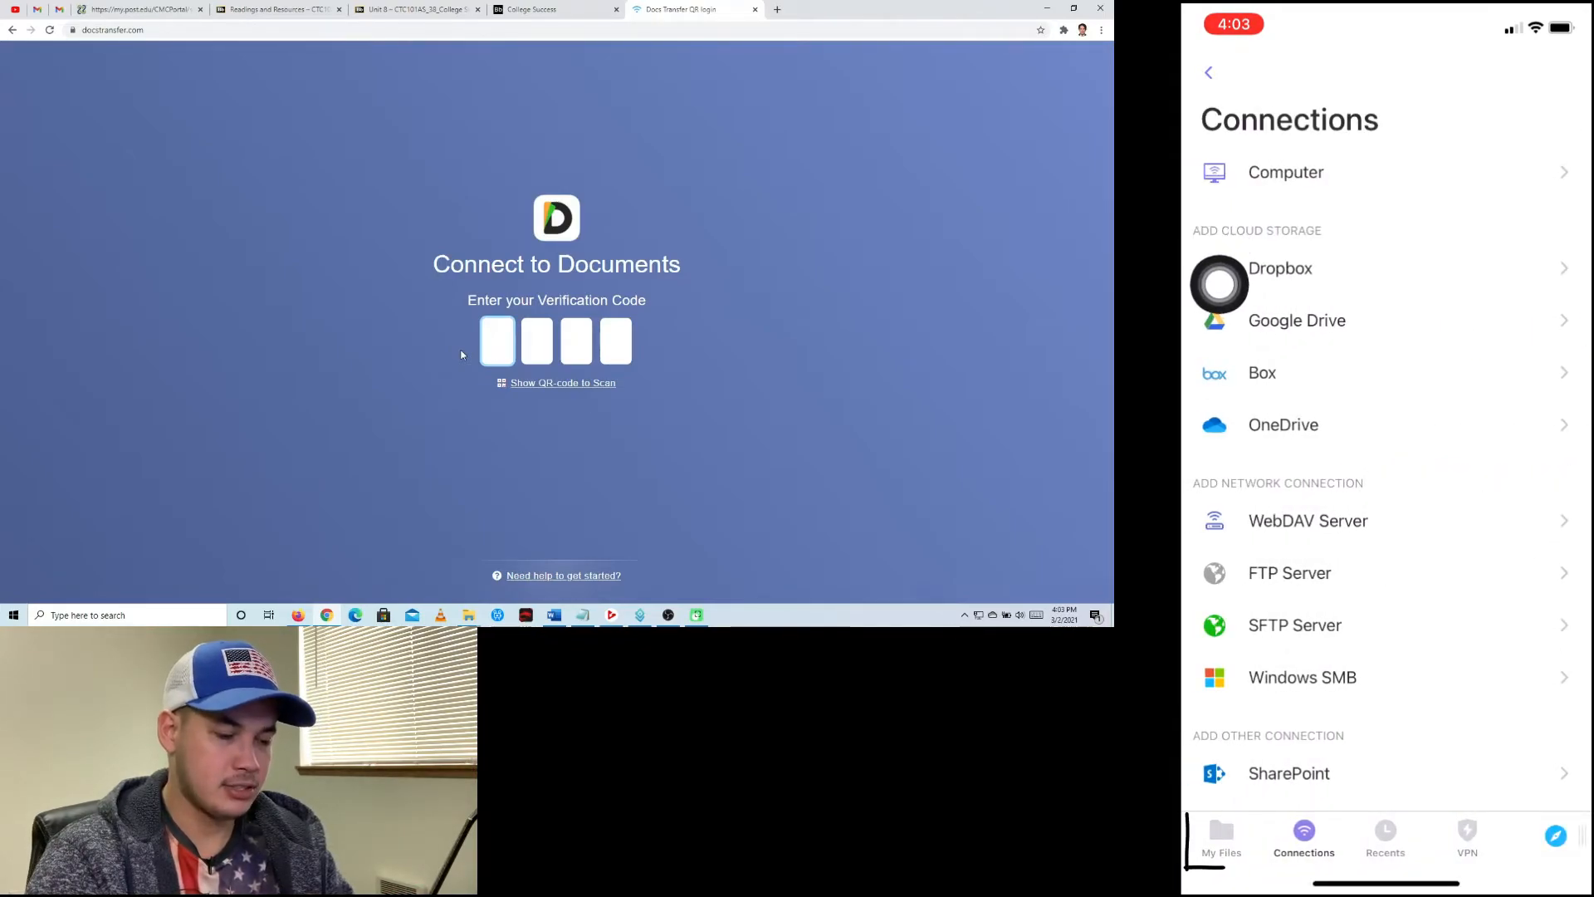
{"action": "left_click", "coordinate": [1220, 834]}
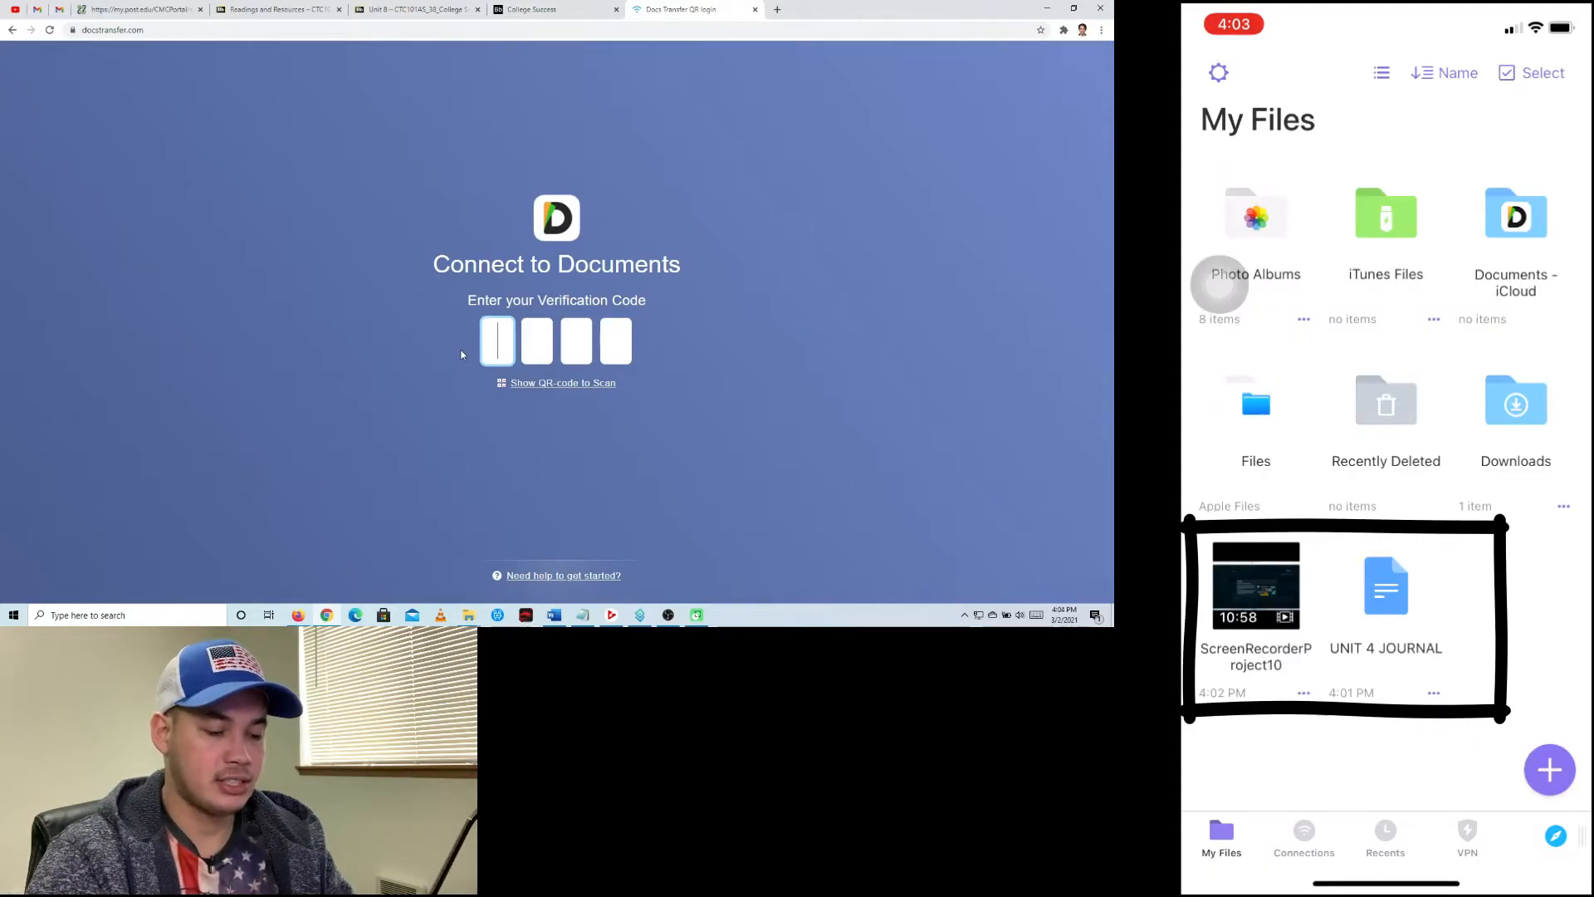
{"action": "left_click", "coordinate": [1385, 585]}
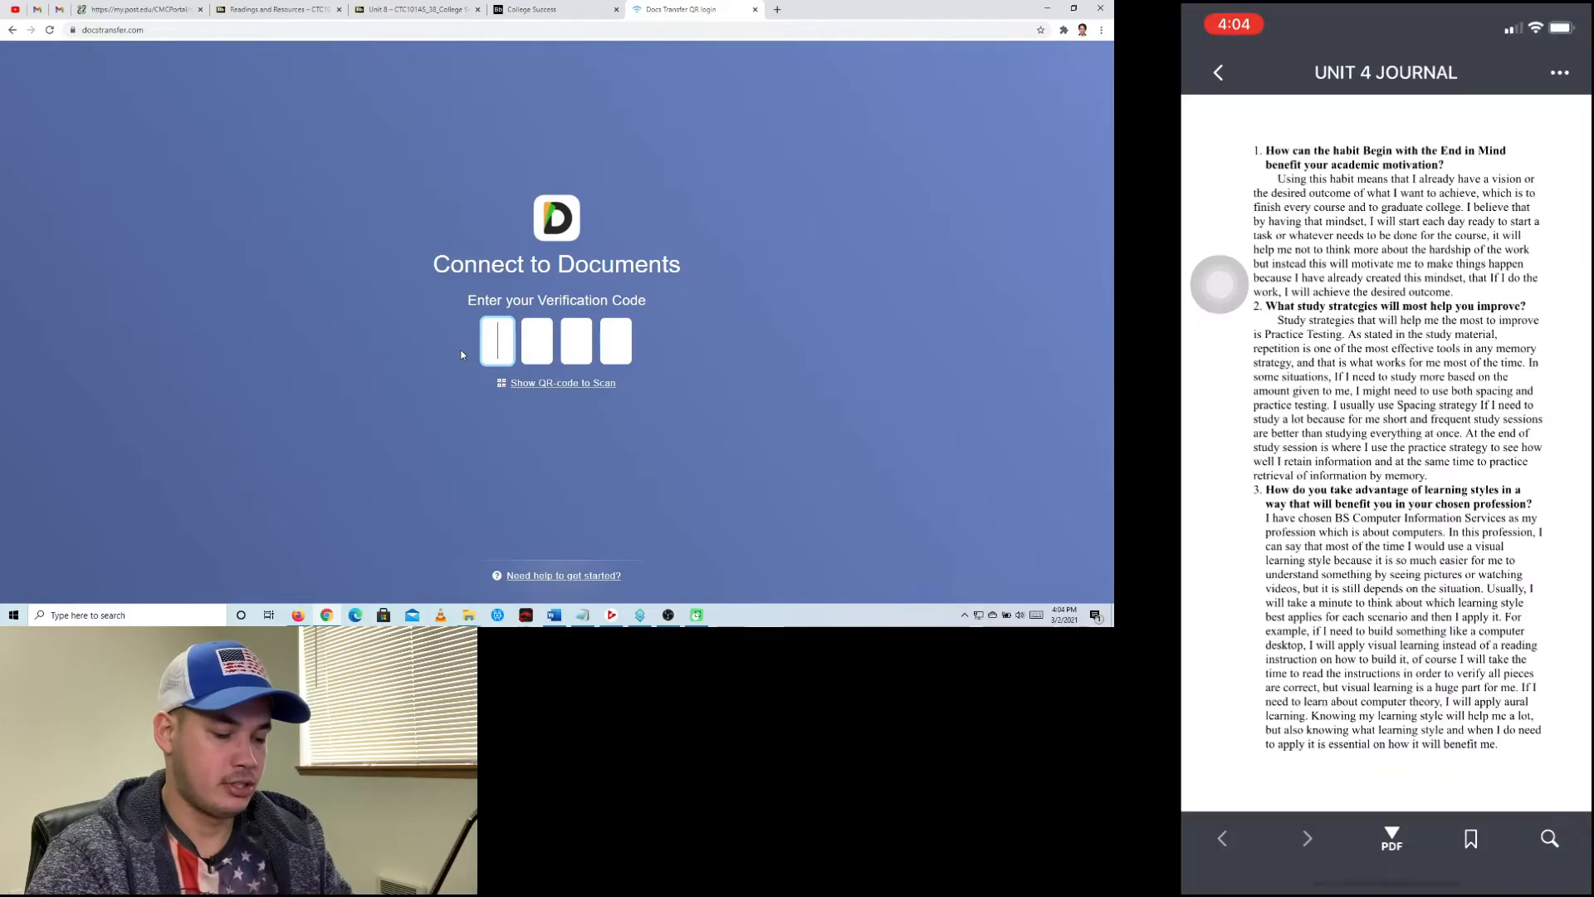